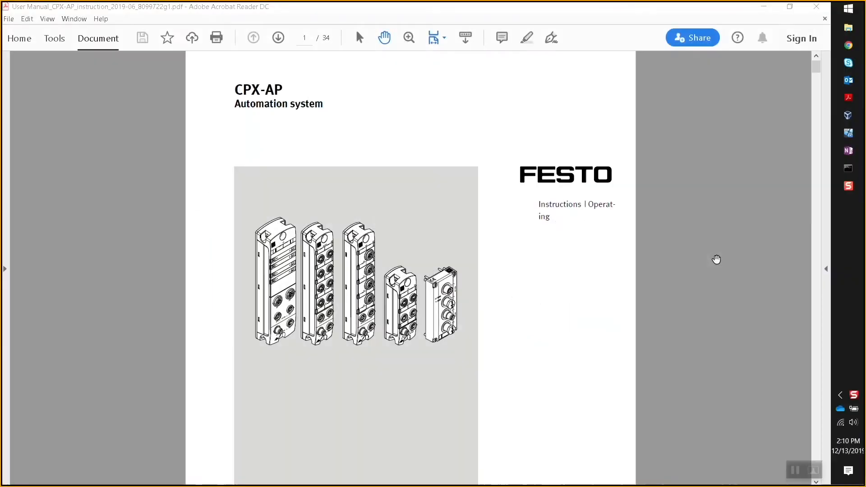
{"action": "mouse_move", "coordinate": [377, 211]}
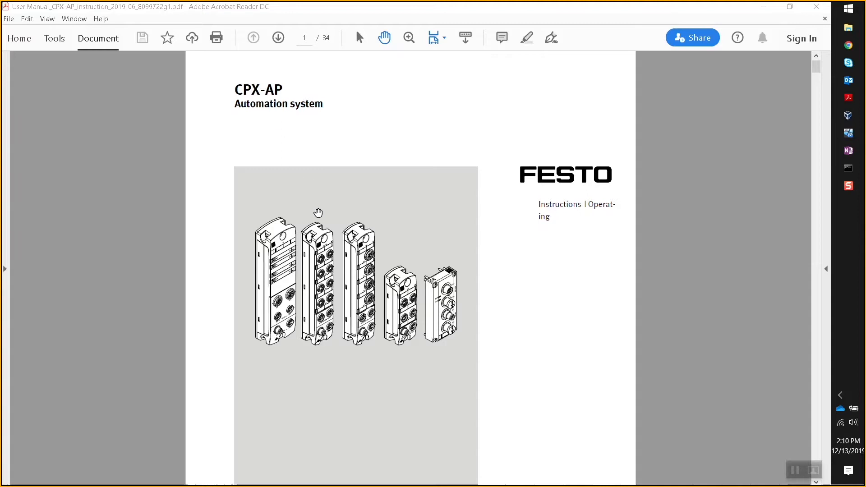
{"action": "mouse_move", "coordinate": [330, 230]}
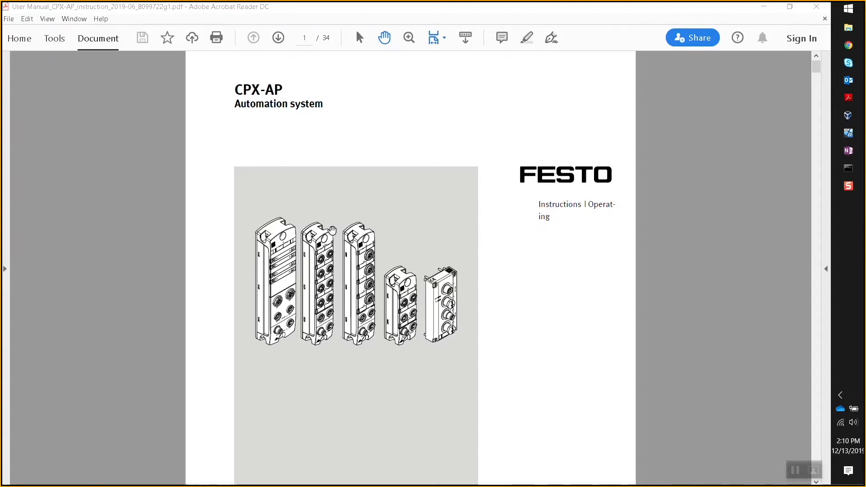
{"action": "mouse_move", "coordinate": [275, 252]}
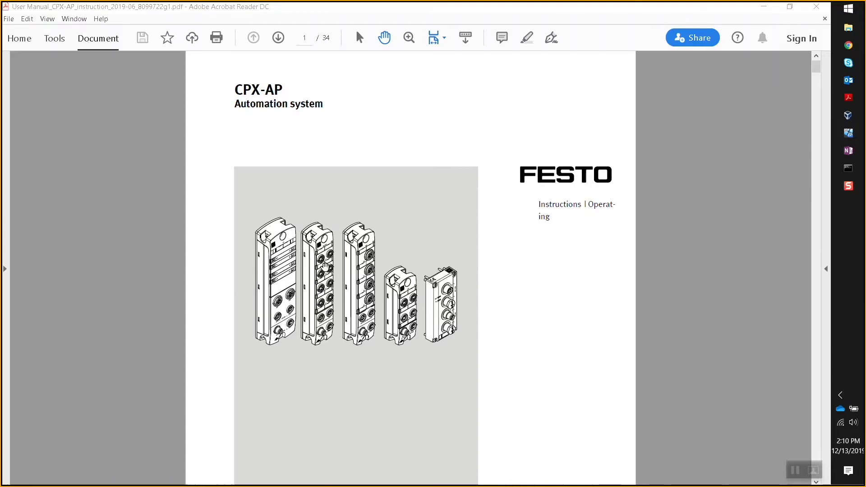
{"action": "mouse_move", "coordinate": [364, 281]}
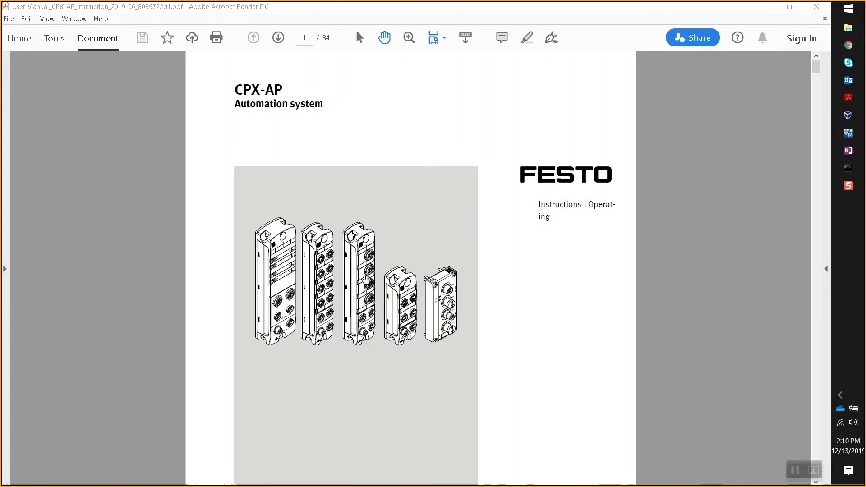
{"action": "mouse_move", "coordinate": [456, 304]}
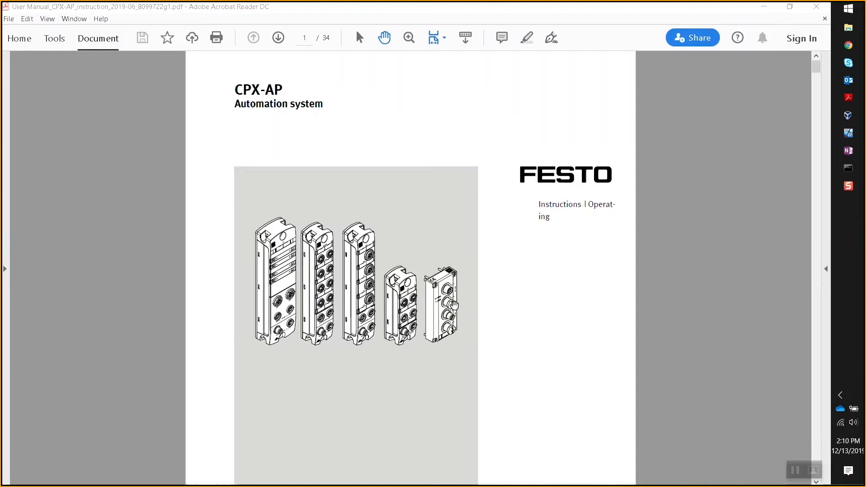
{"action": "mouse_move", "coordinate": [452, 296]}
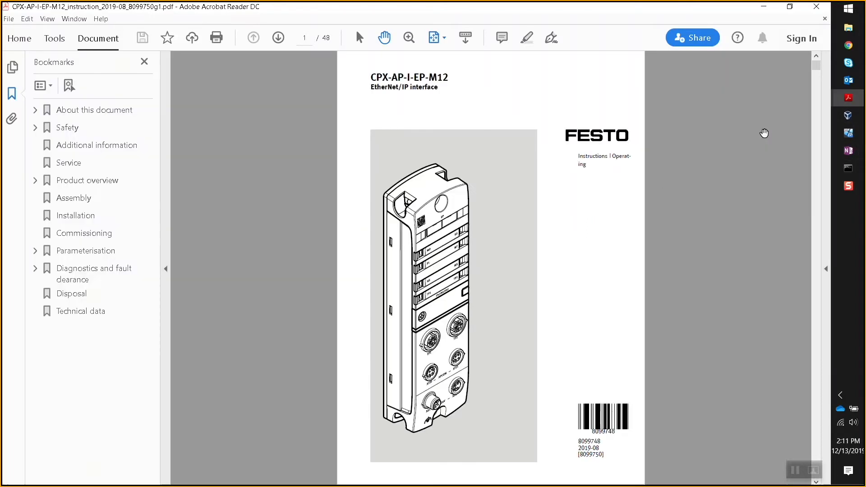
{"action": "mouse_move", "coordinate": [451, 78]}
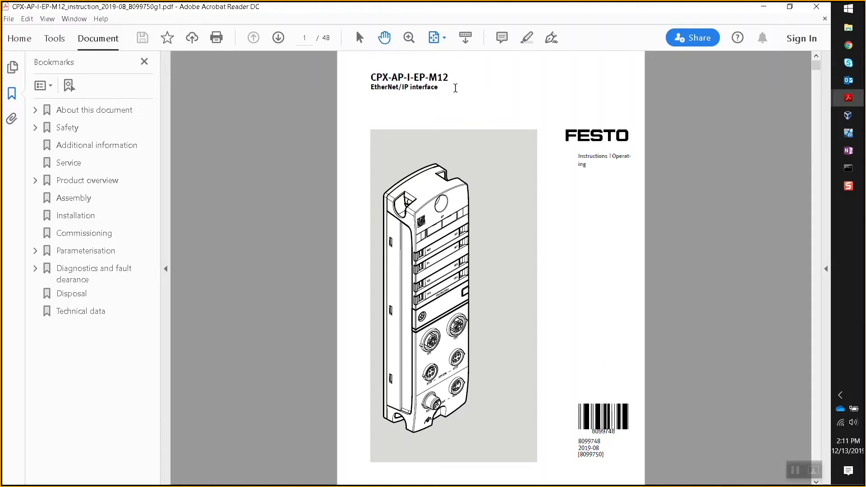
{"action": "mouse_move", "coordinate": [624, 190]}
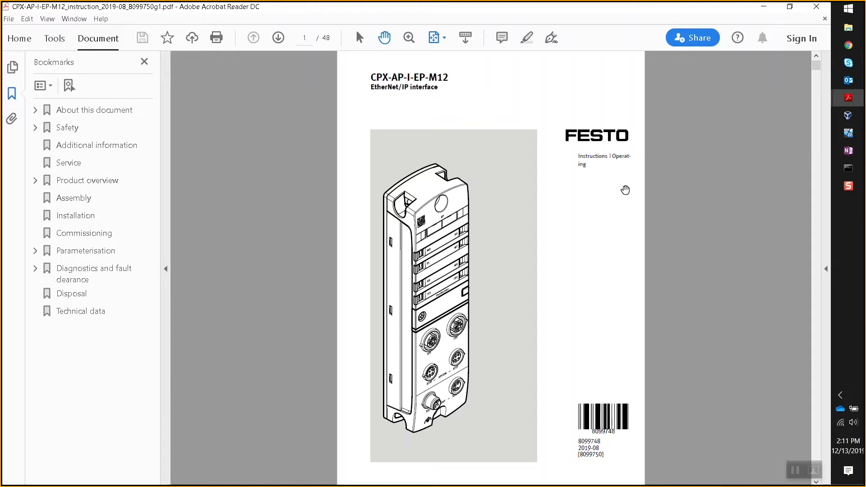
{"action": "mouse_move", "coordinate": [794, 132]}
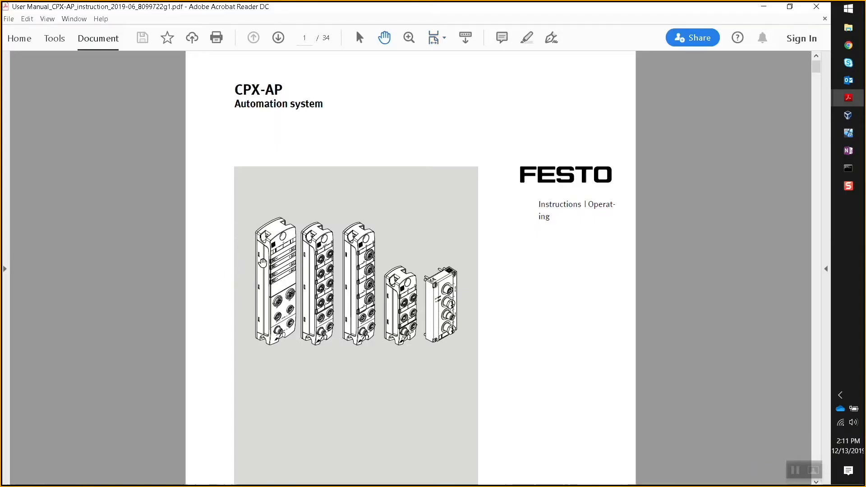
{"action": "mouse_move", "coordinate": [315, 261]}
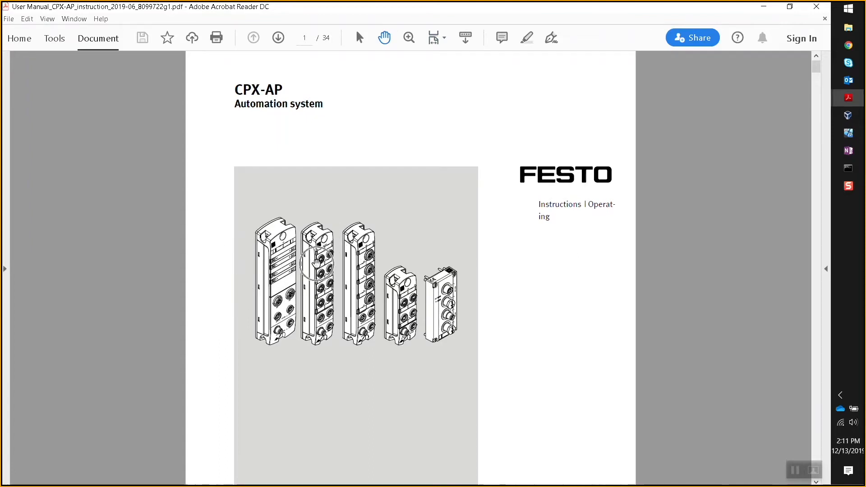
{"action": "mouse_move", "coordinate": [448, 298]}
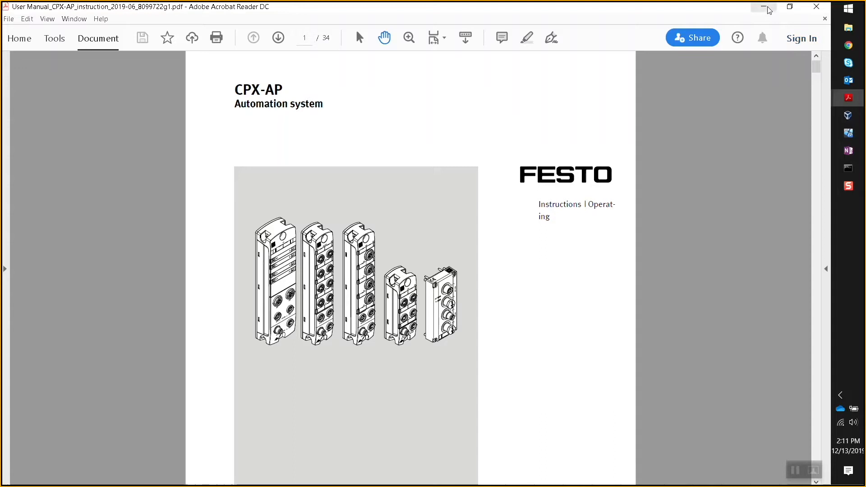
{"action": "mouse_move", "coordinate": [763, 7]}
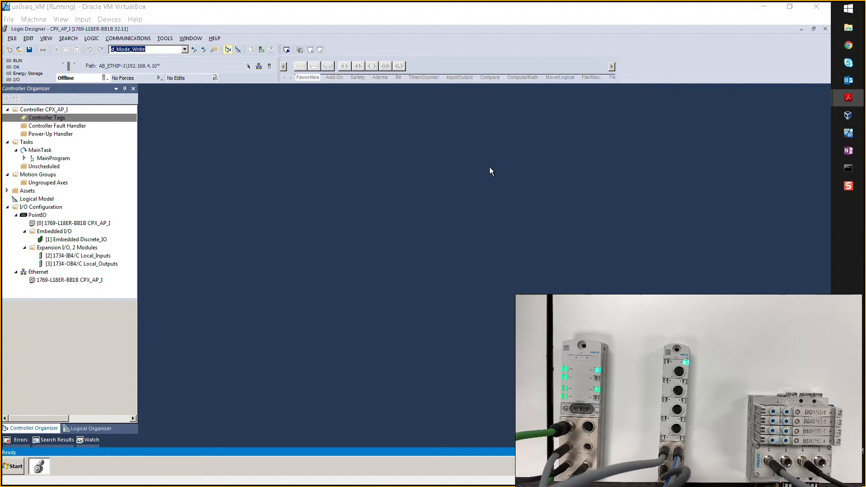
{"action": "key", "text": "alt+tab"}
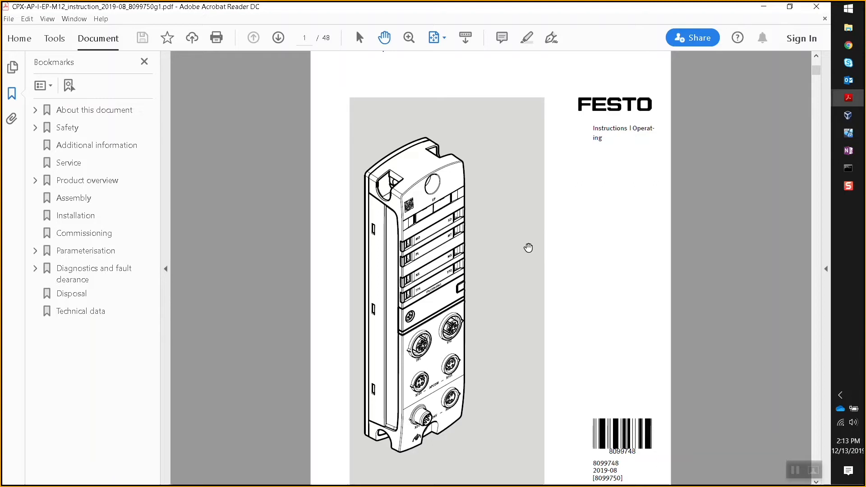
{"action": "mouse_move", "coordinate": [848, 133]}
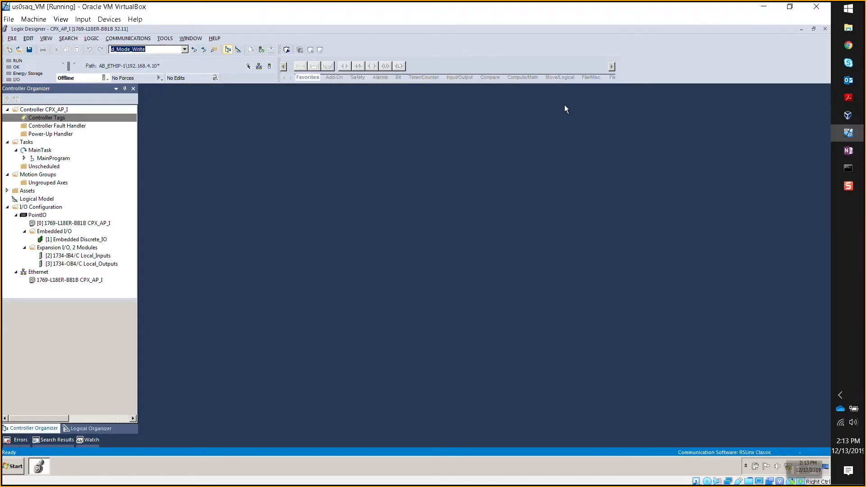
- Launch the BootP DHCP tool from the Start menu search 'boot' and await the request from 00:0E:F0:61:3A:9D
{"action": "left_click", "coordinate": [11, 466]}
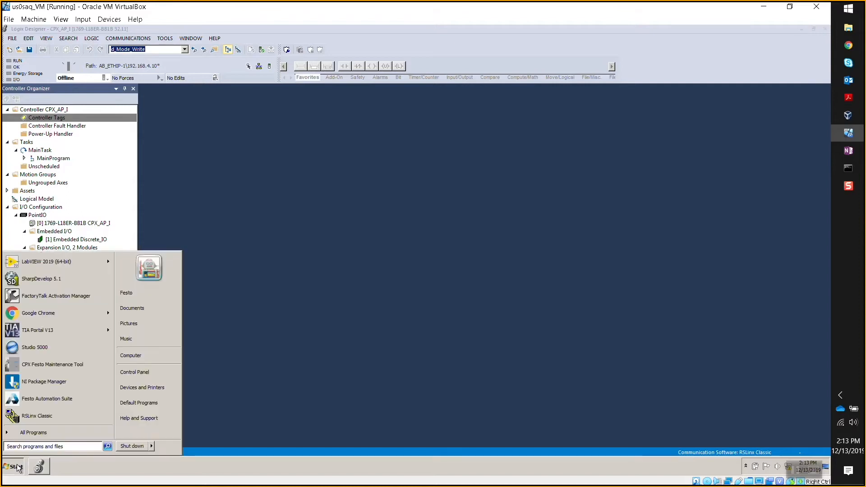
{"action": "type", "text": "boot"}
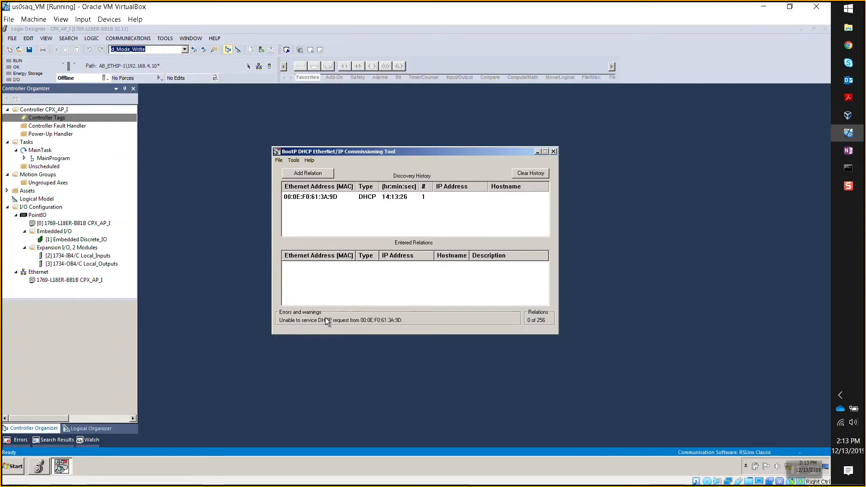
{"action": "left_click", "coordinate": [310, 196]}
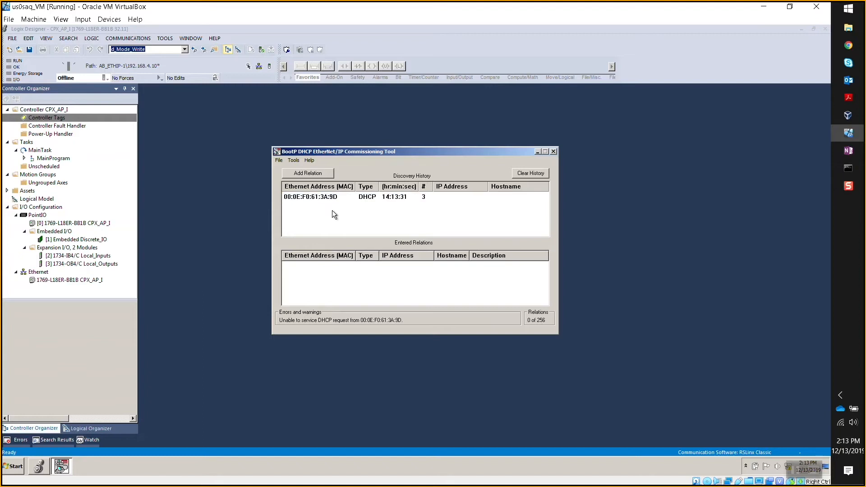
{"action": "left_click", "coordinate": [310, 197]}
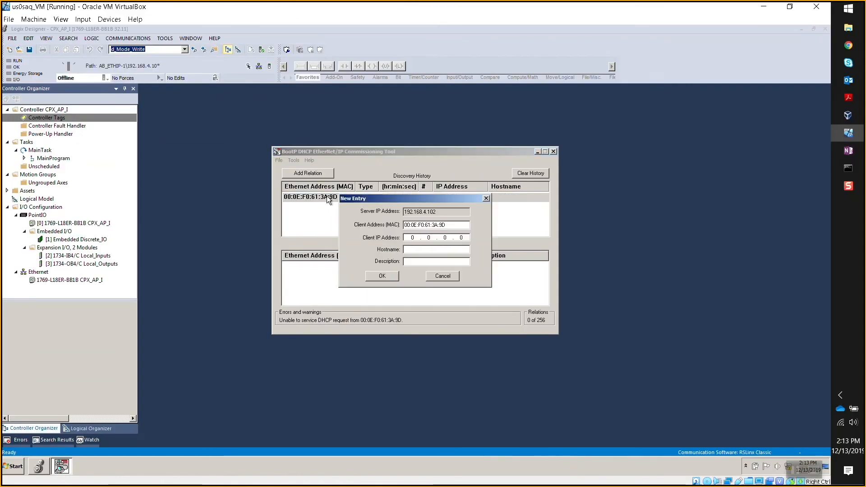
{"action": "mouse_move", "coordinate": [393, 252]}
{"action": "type", "text": "192 . 168"}
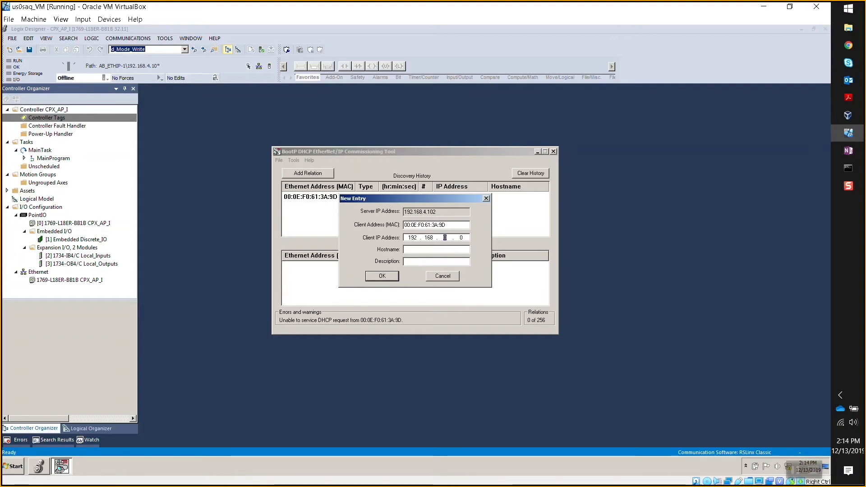
- Create a relation giving client IP 192.168.4.13 to MAC 00:0E:F0:61:3A:9D
{"action": "type", "text": "4"}
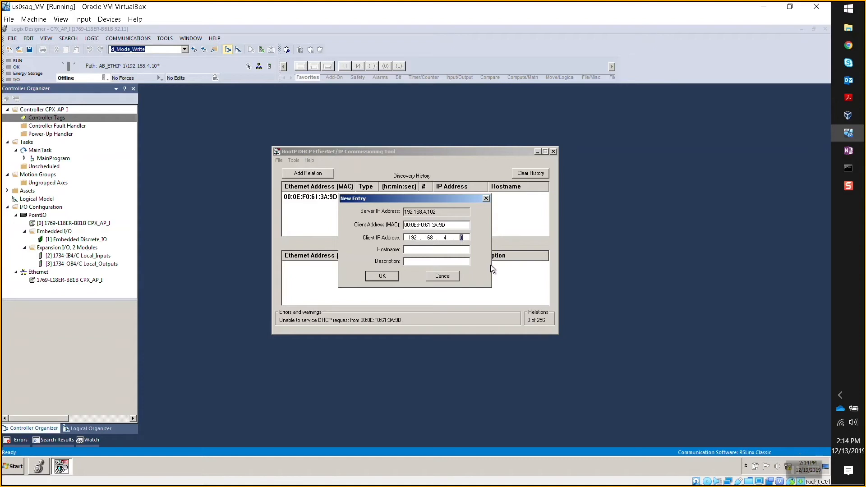
{"action": "type", "text": "13"}
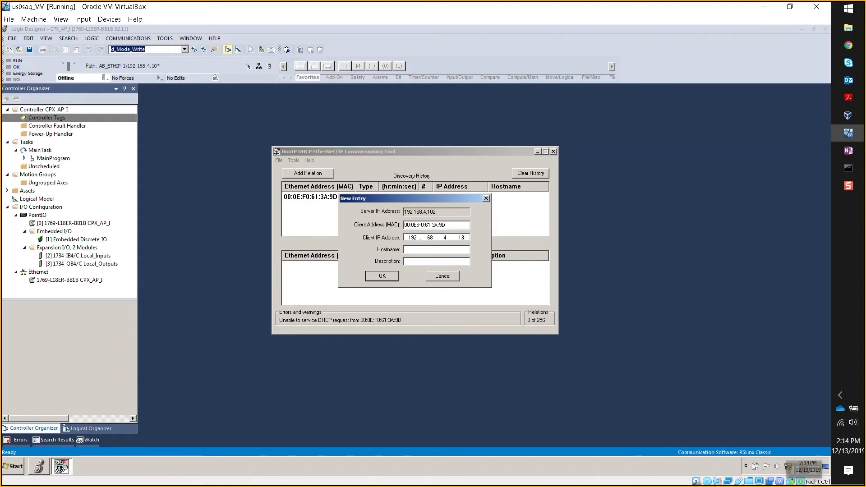
{"action": "mouse_move", "coordinate": [513, 289]}
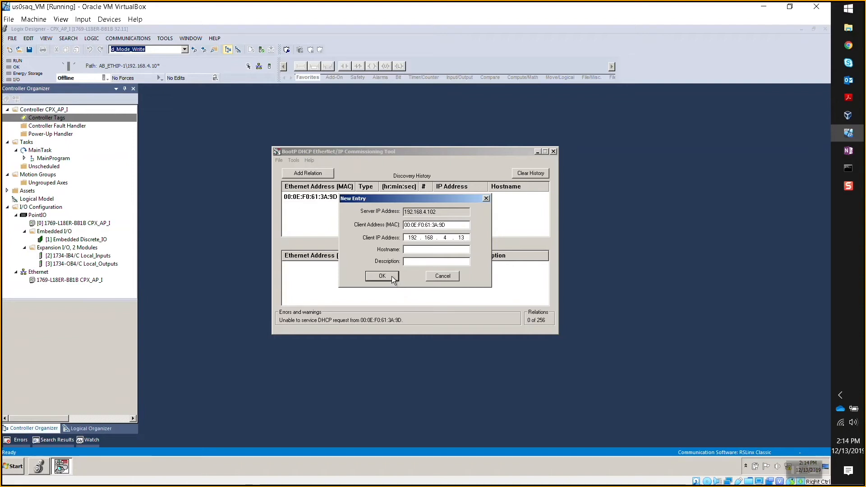
{"action": "left_click", "coordinate": [381, 276]}
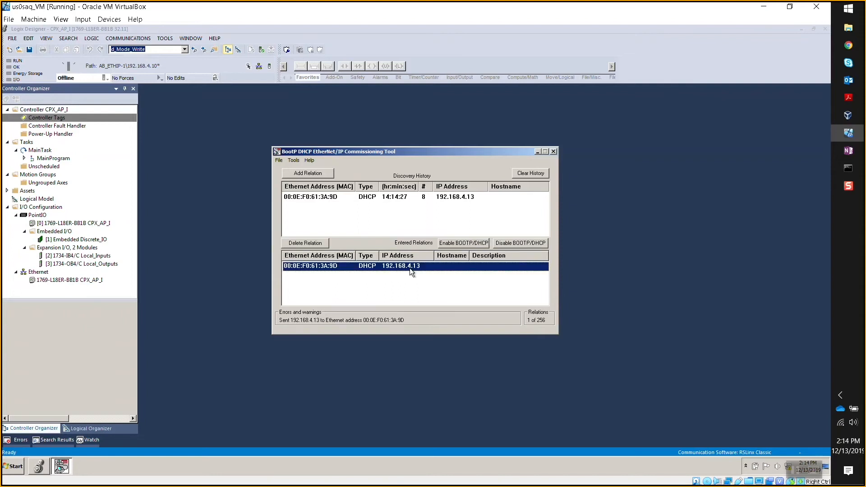
{"action": "mouse_move", "coordinate": [410, 275]}
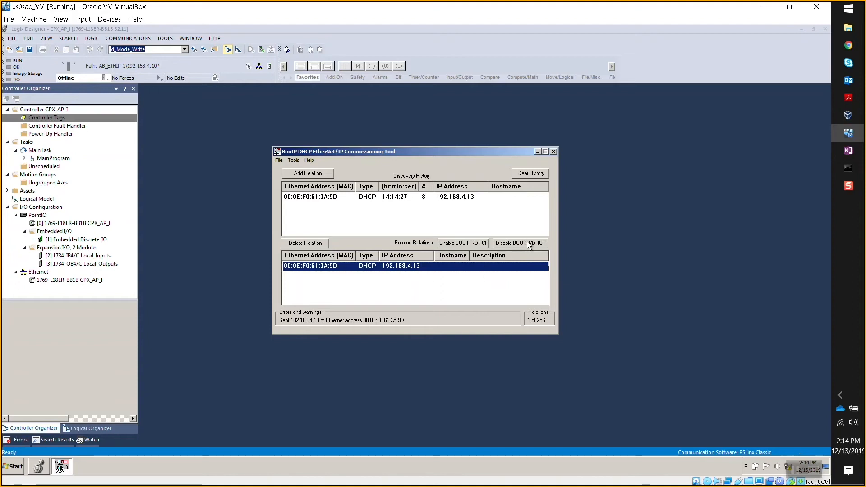
{"action": "mouse_move", "coordinate": [520, 243]}
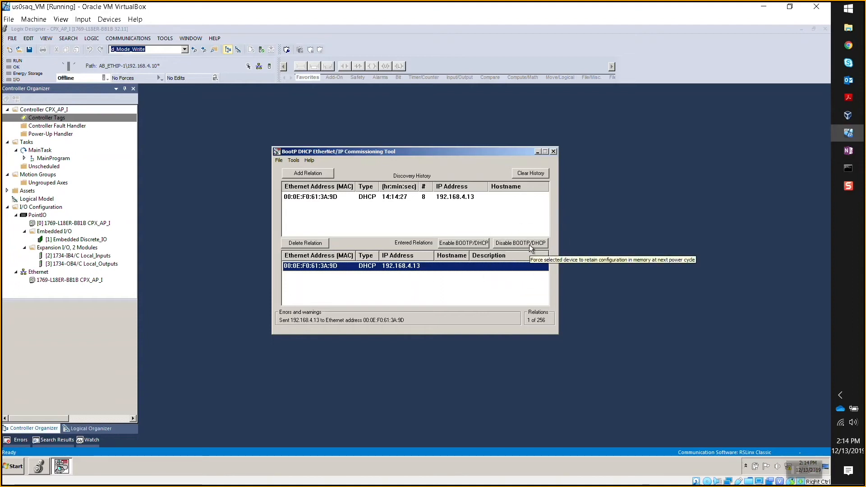
- Disable BOOTP/DHCP on the 192.168.4.13 relation until the status reads Command successful
{"action": "left_click", "coordinate": [520, 243]}
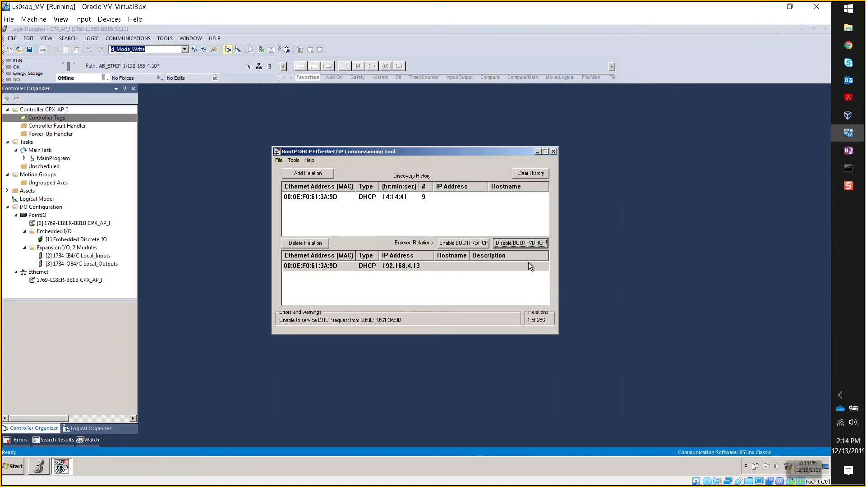
{"action": "mouse_move", "coordinate": [314, 329]}
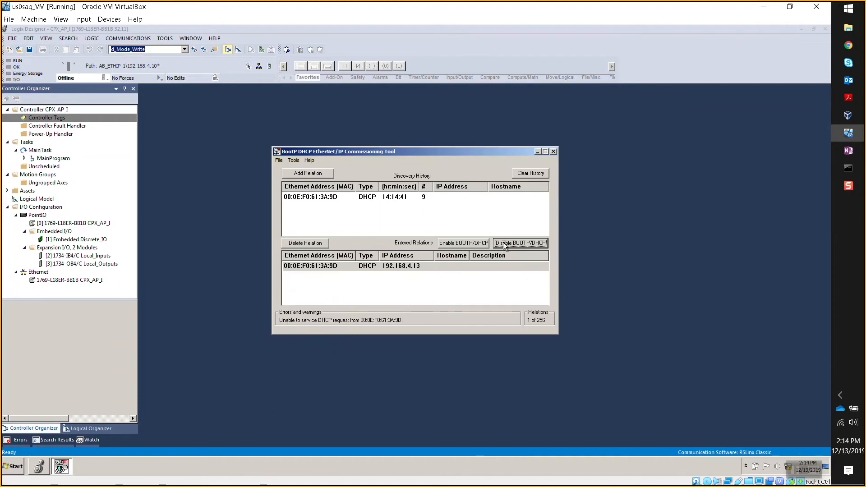
{"action": "left_click", "coordinate": [519, 242]}
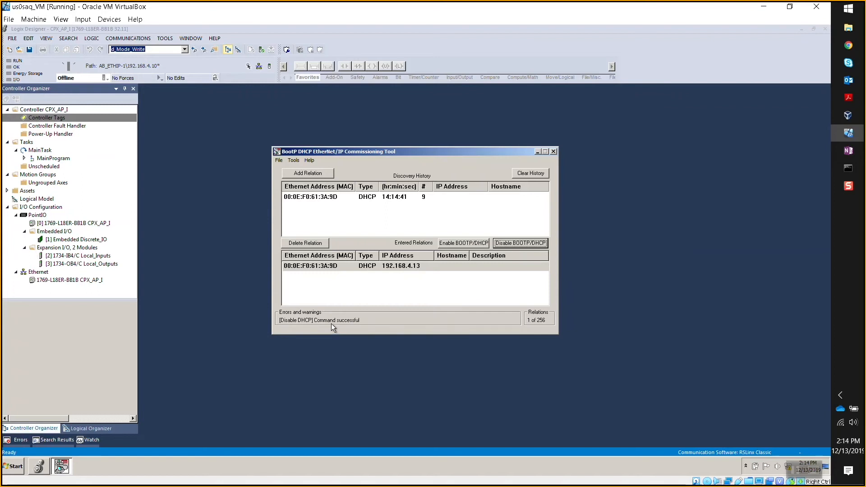
{"action": "mouse_move", "coordinate": [198, 415]}
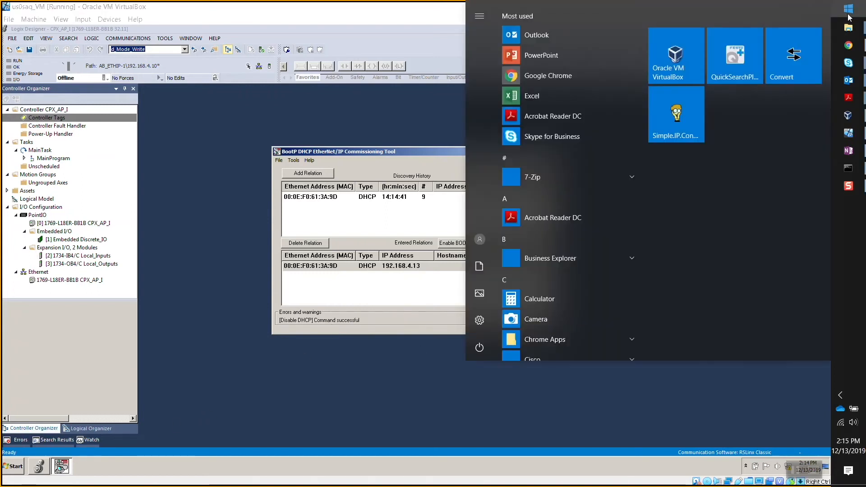
- Launch Festo Field Device Tool from the Start menu search 'fes'
{"action": "type", "text": "fes"}
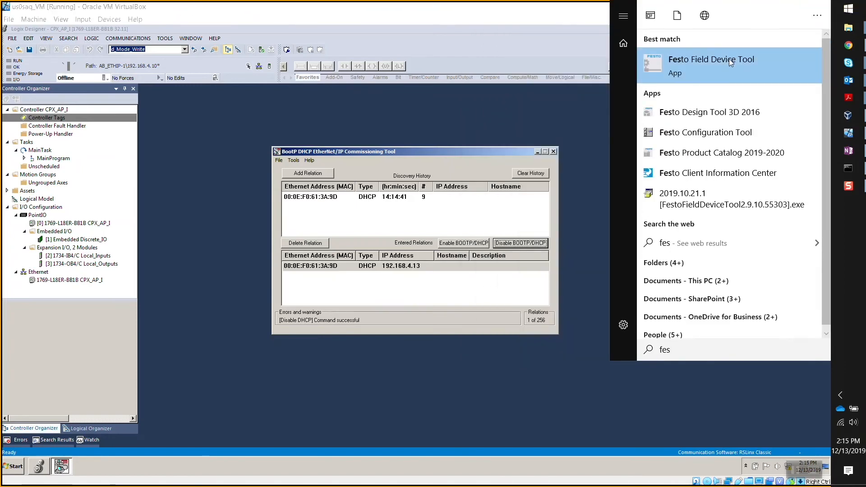
{"action": "left_click", "coordinate": [711, 65]}
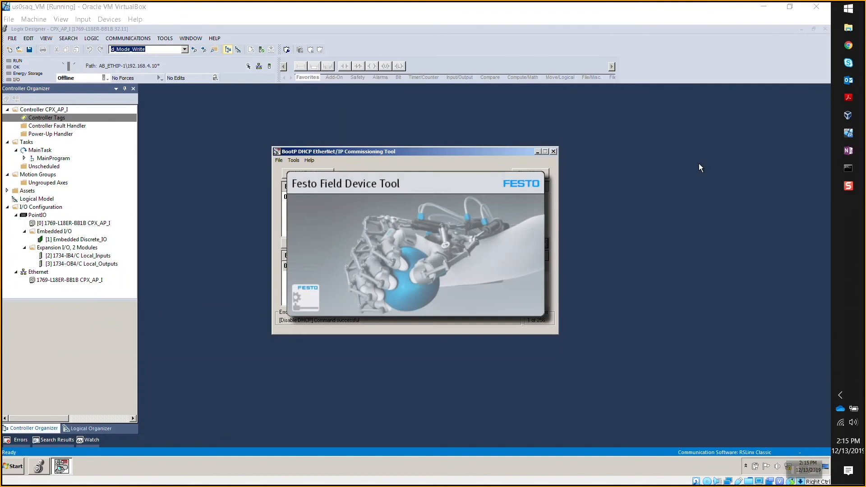
{"action": "mouse_move", "coordinate": [700, 173]}
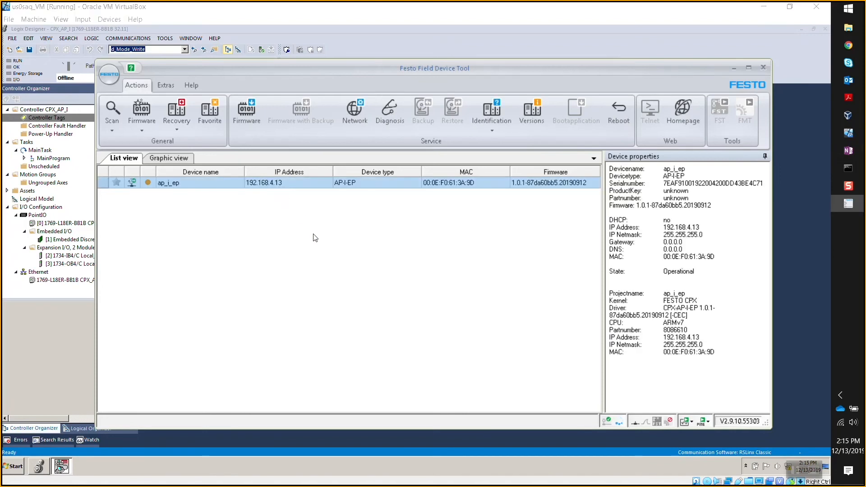
{"action": "mouse_move", "coordinate": [286, 198]}
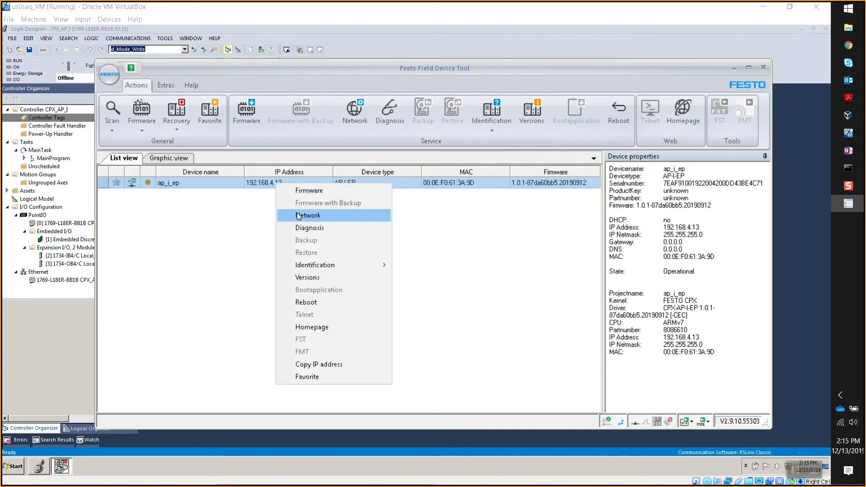
- Write the fixed 192.168.4.13 network settings to module ap_i_ep and acknowledge the successful update
{"action": "left_click", "coordinate": [308, 215]}
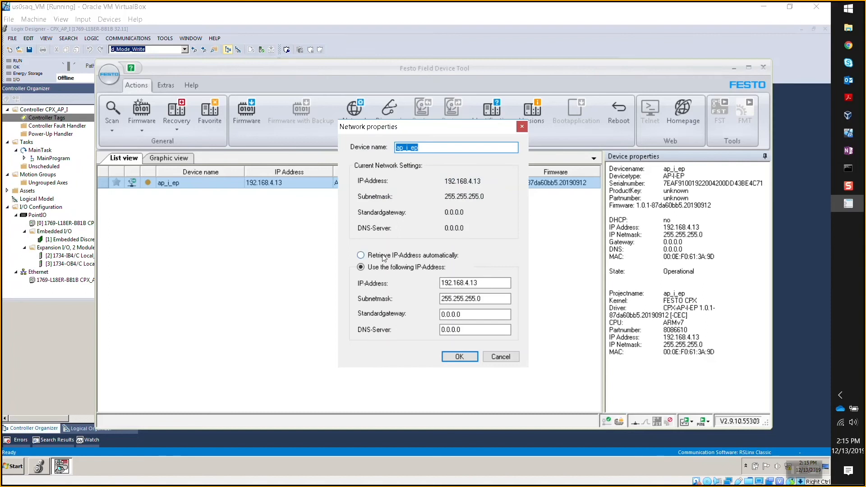
{"action": "left_click", "coordinate": [360, 267]}
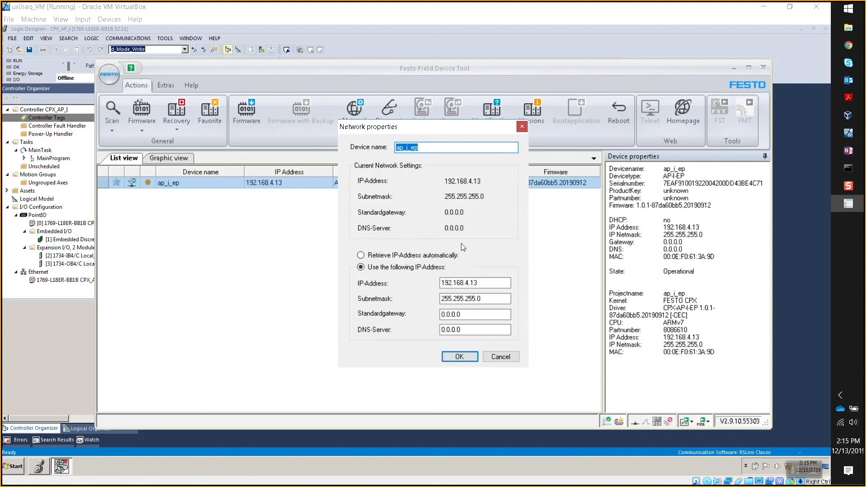
{"action": "mouse_move", "coordinate": [491, 388]}
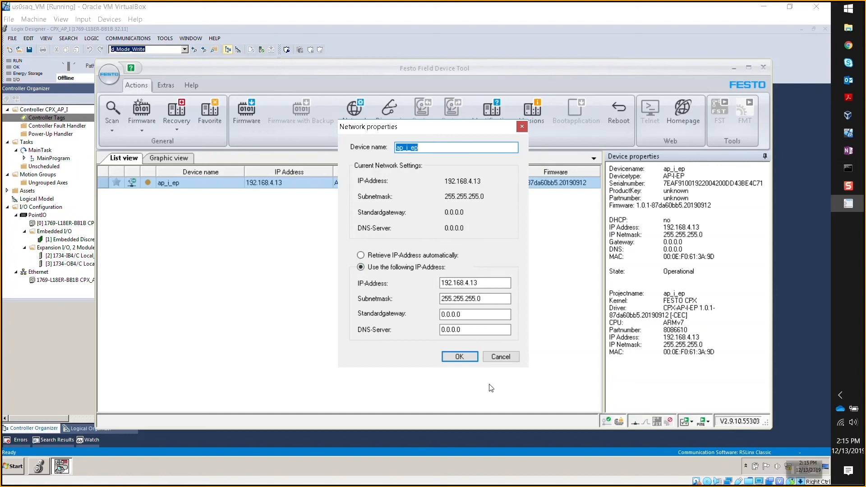
{"action": "left_click", "coordinate": [459, 356]}
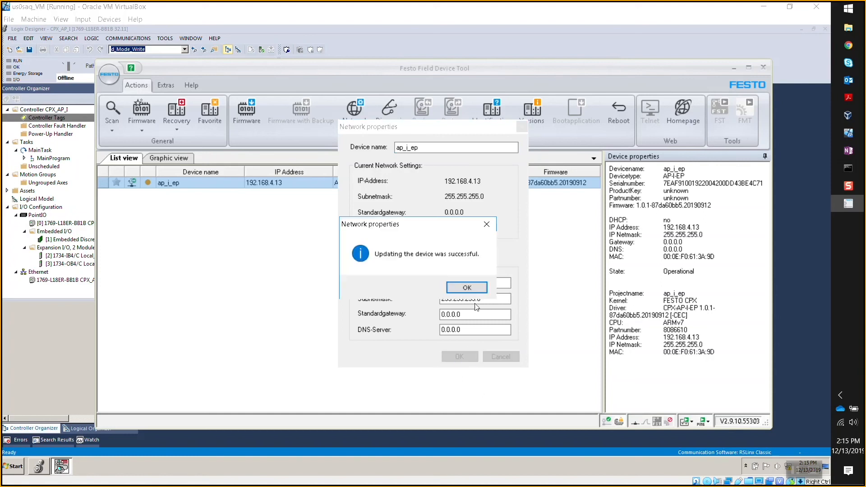
{"action": "left_click", "coordinate": [465, 287]}
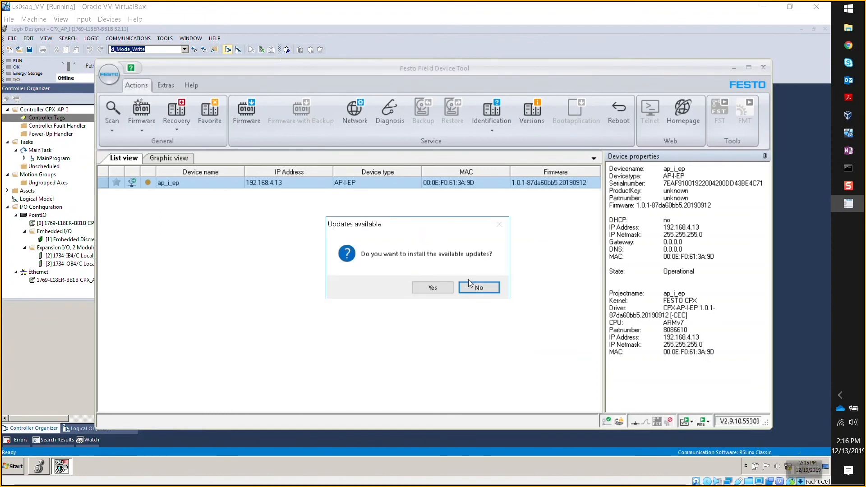
- Decline installing the available updates so the tool closes
{"action": "left_click", "coordinate": [478, 287]}
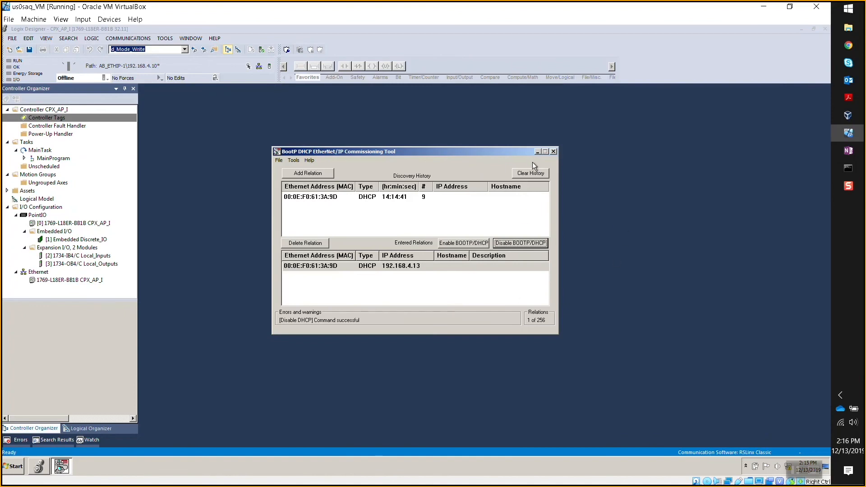
{"action": "mouse_move", "coordinate": [417, 154]}
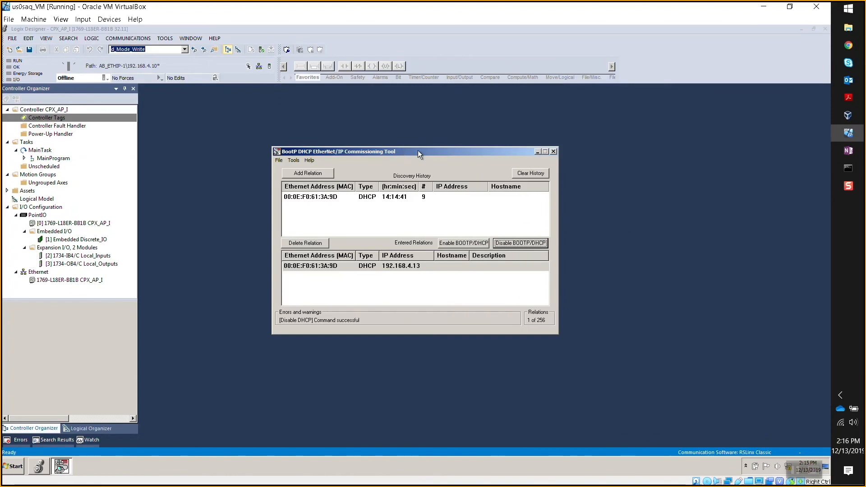